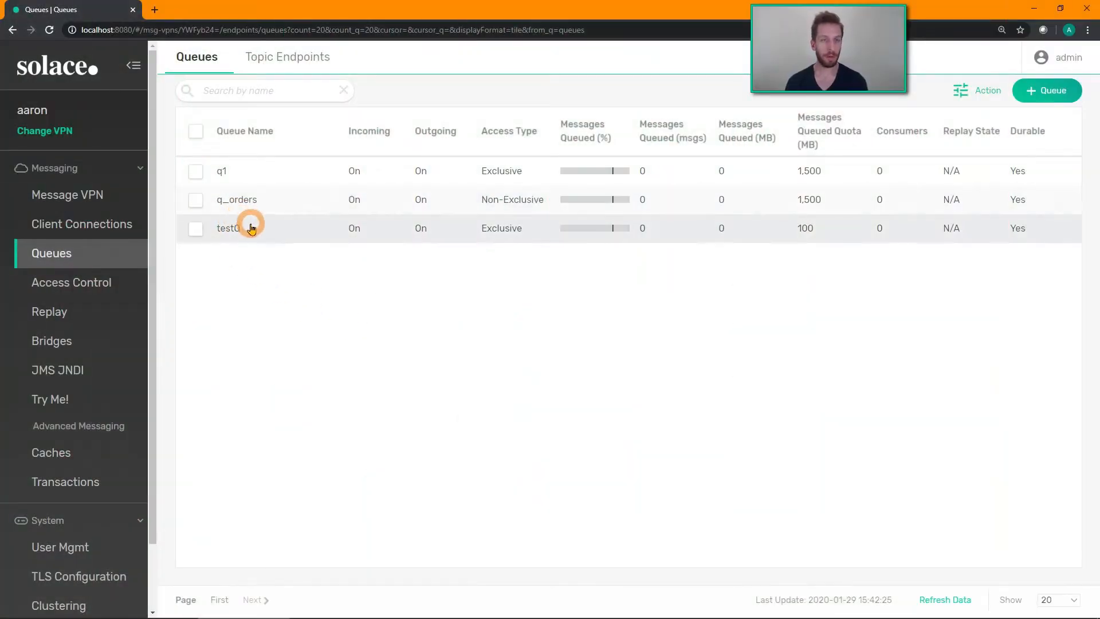
{"action": "mouse_move", "coordinate": [386, 281]}
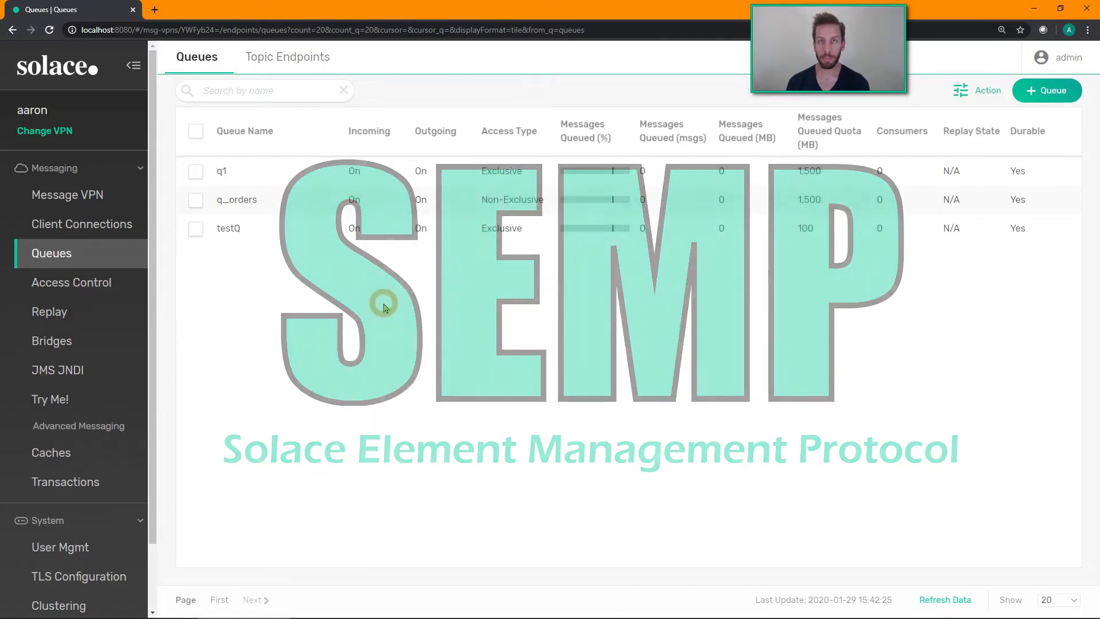
Step: Search Google for 'solace semp' and open the SEMP API Developer Reference result
{"action": "left_click", "coordinate": [153, 9]}
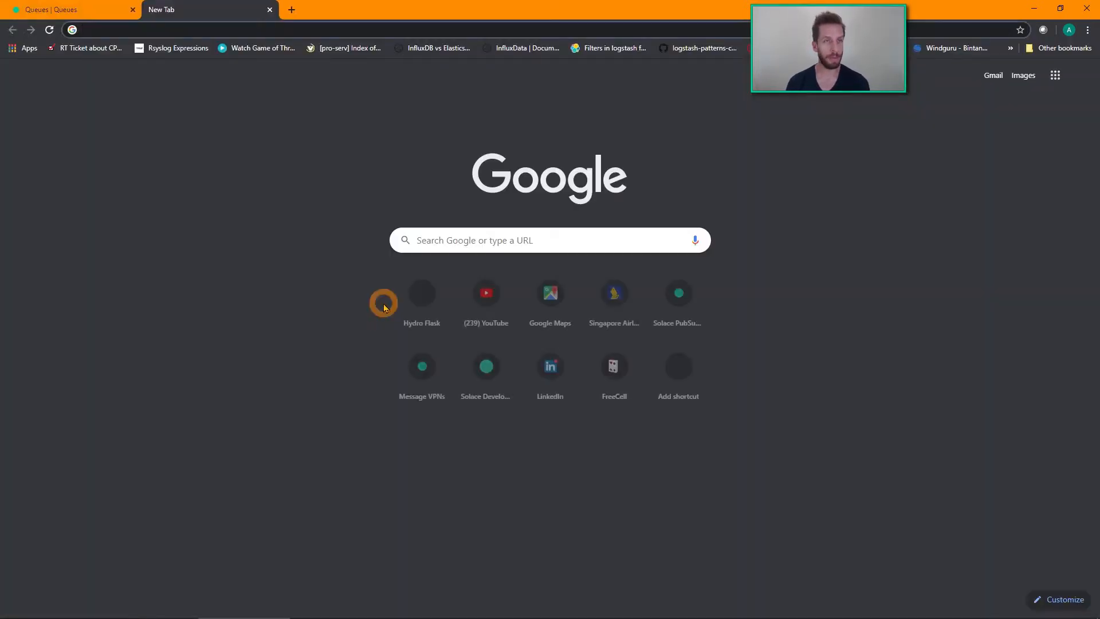
{"action": "type", "text": "solace semp"}
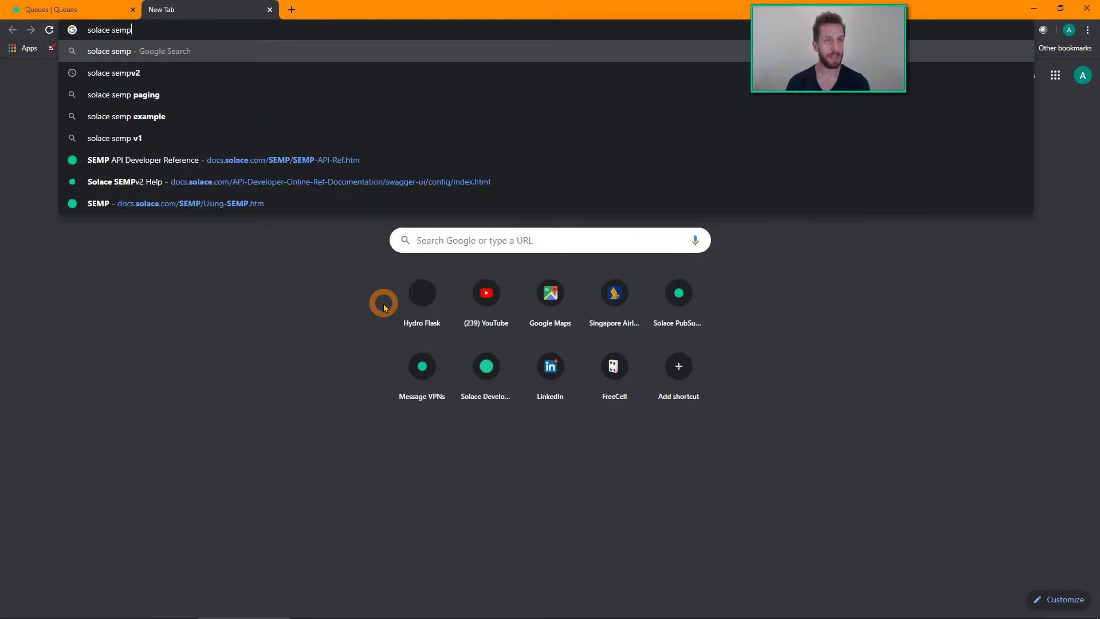
{"action": "key", "text": "Enter"}
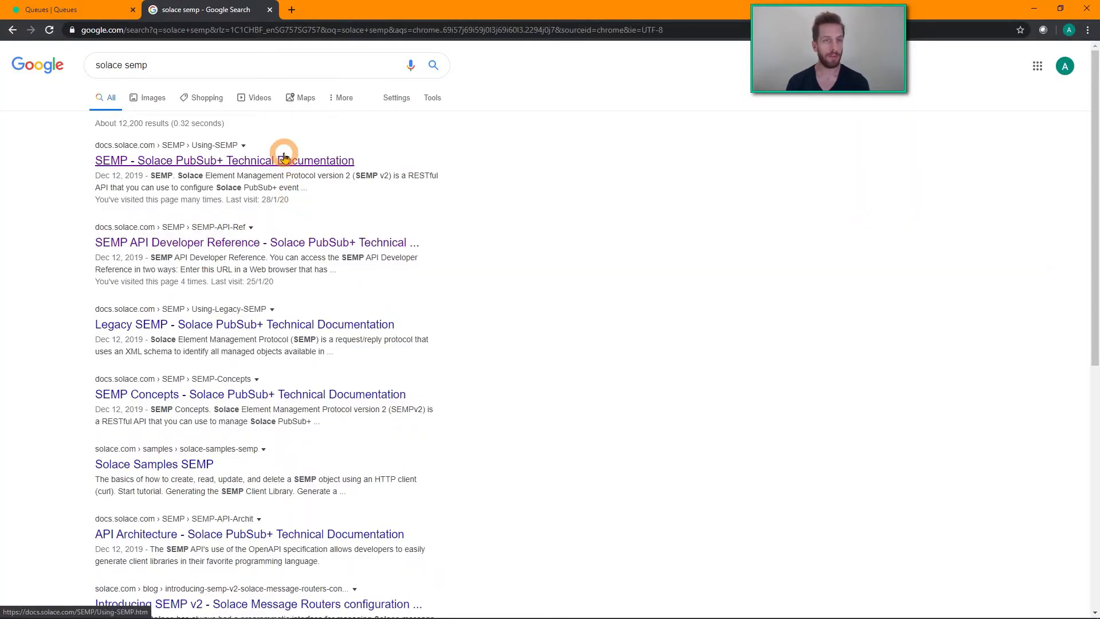
{"action": "left_click", "coordinate": [225, 160]}
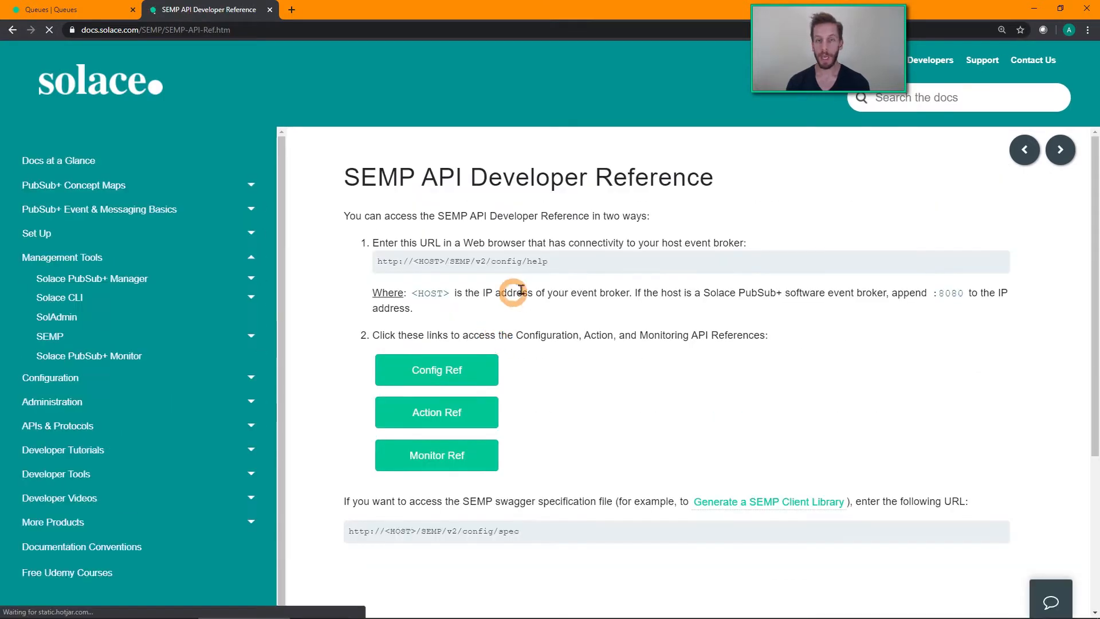
Step: Read the SEMPv2 Config Ref page through HTTP Methods to the resource list, then return to the queue list
{"action": "left_click", "coordinate": [435, 370]}
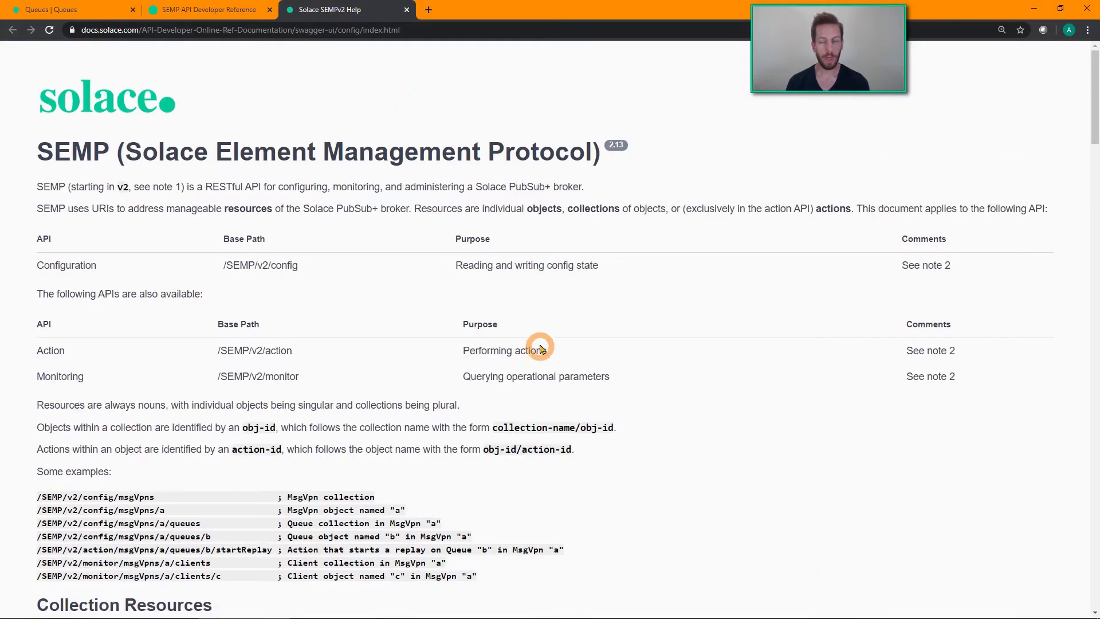
{"action": "mouse_move", "coordinate": [565, 293]}
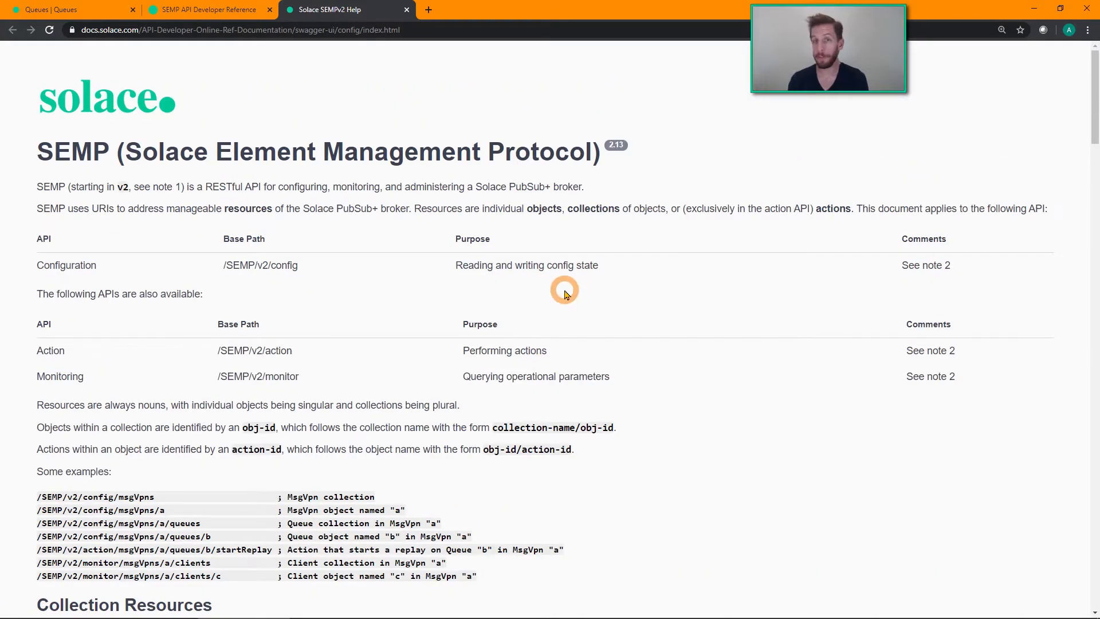
{"action": "scroll", "scroll_direction": "down", "scroll_amount": 3}
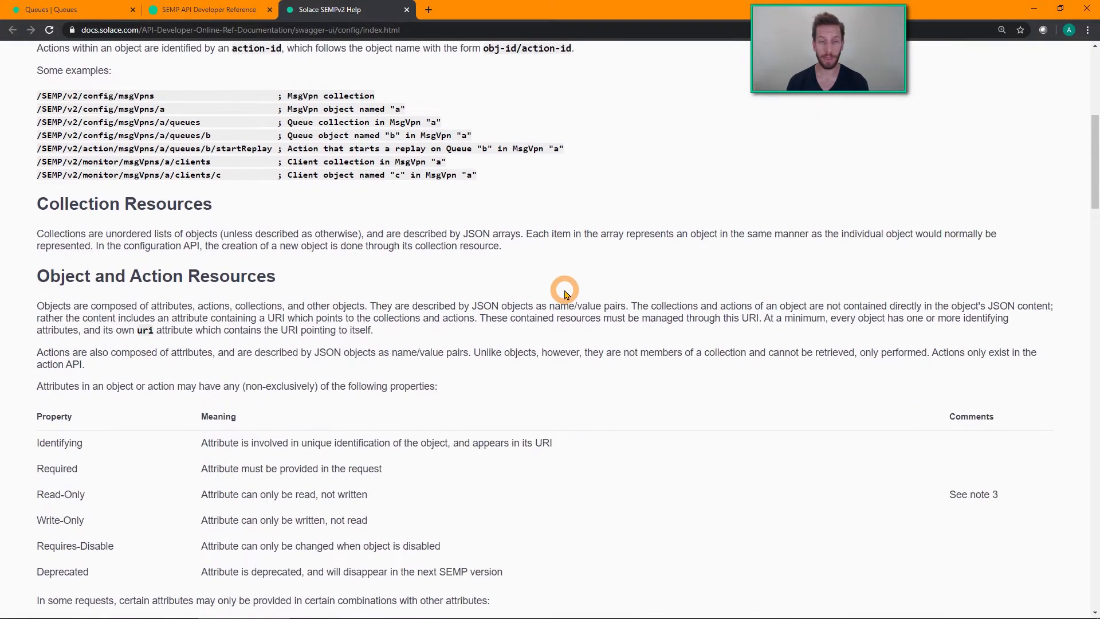
{"action": "scroll", "scroll_direction": "down", "scroll_amount": 3}
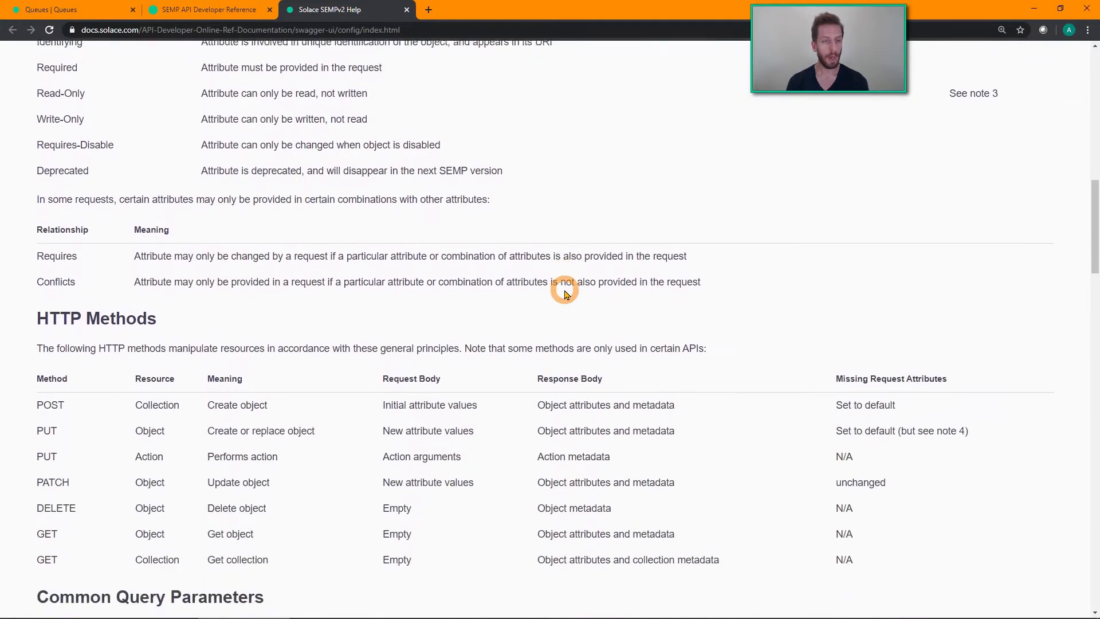
{"action": "scroll", "scroll_direction": "down", "scroll_amount": 3}
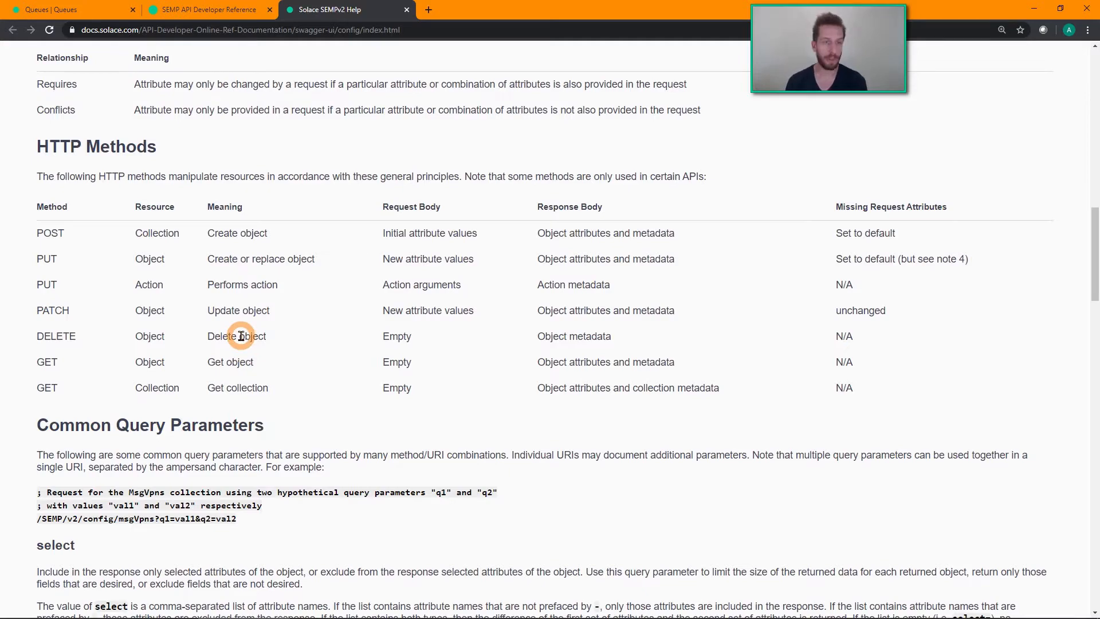
{"action": "mouse_move", "coordinate": [502, 296]}
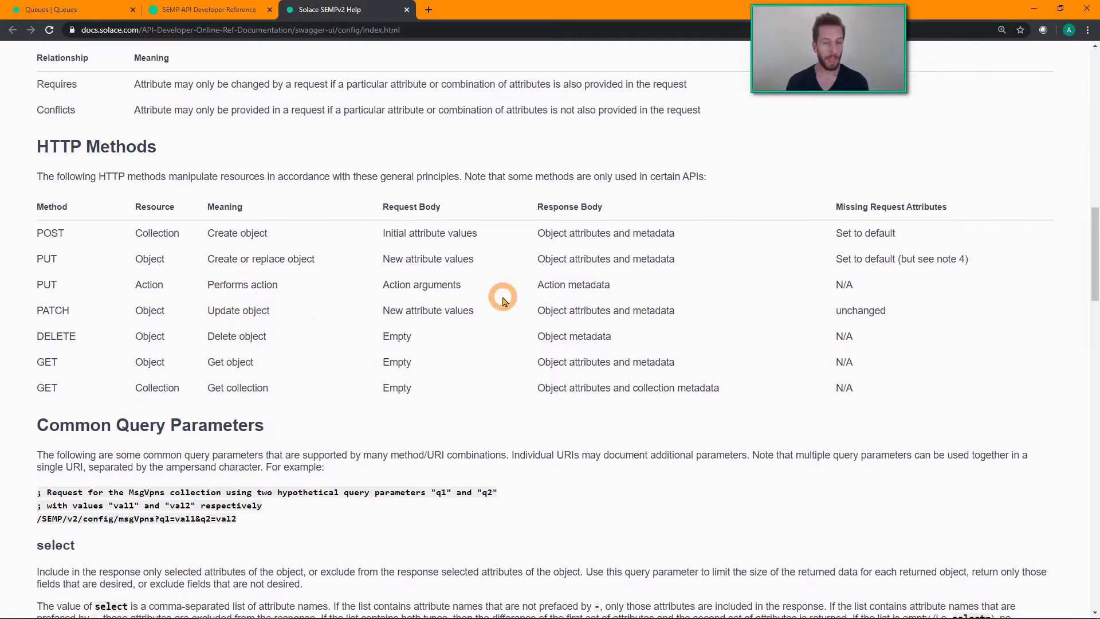
{"action": "scroll", "scroll_direction": "down", "scroll_amount": 3}
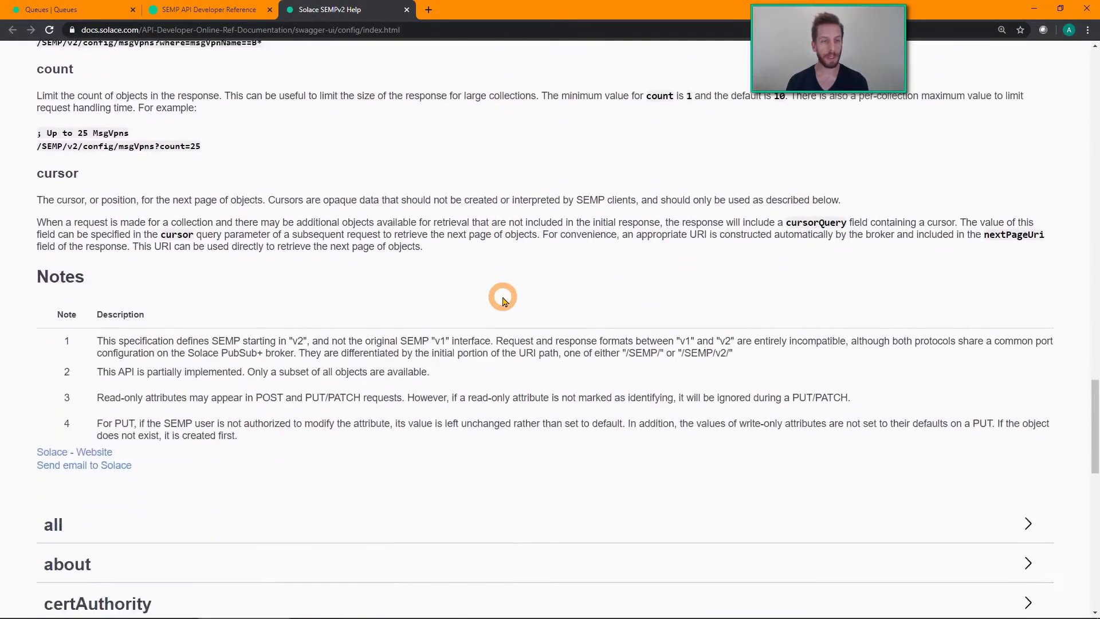
{"action": "scroll", "scroll_direction": "down", "scroll_amount": 3}
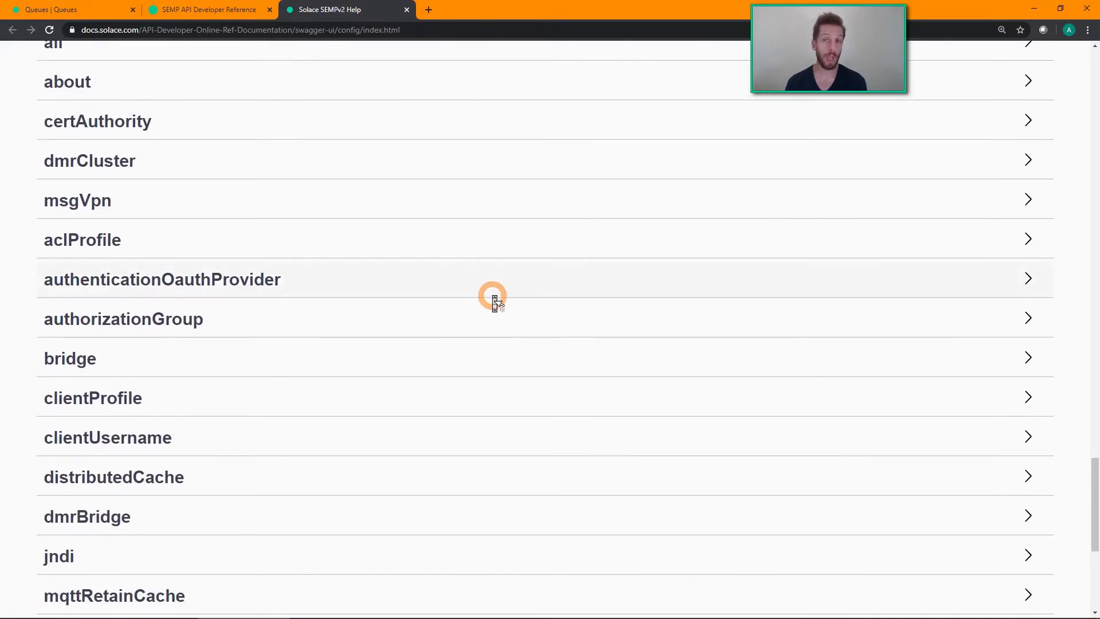
{"action": "scroll", "scroll_direction": "down", "scroll_amount": 3}
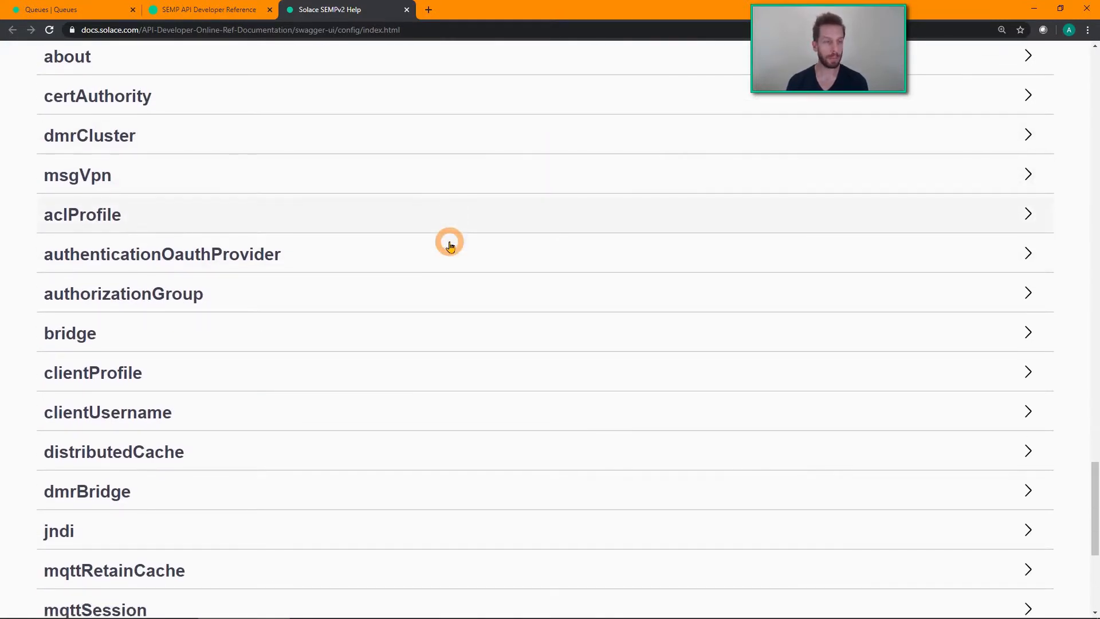
{"action": "left_click", "coordinate": [67, 9]}
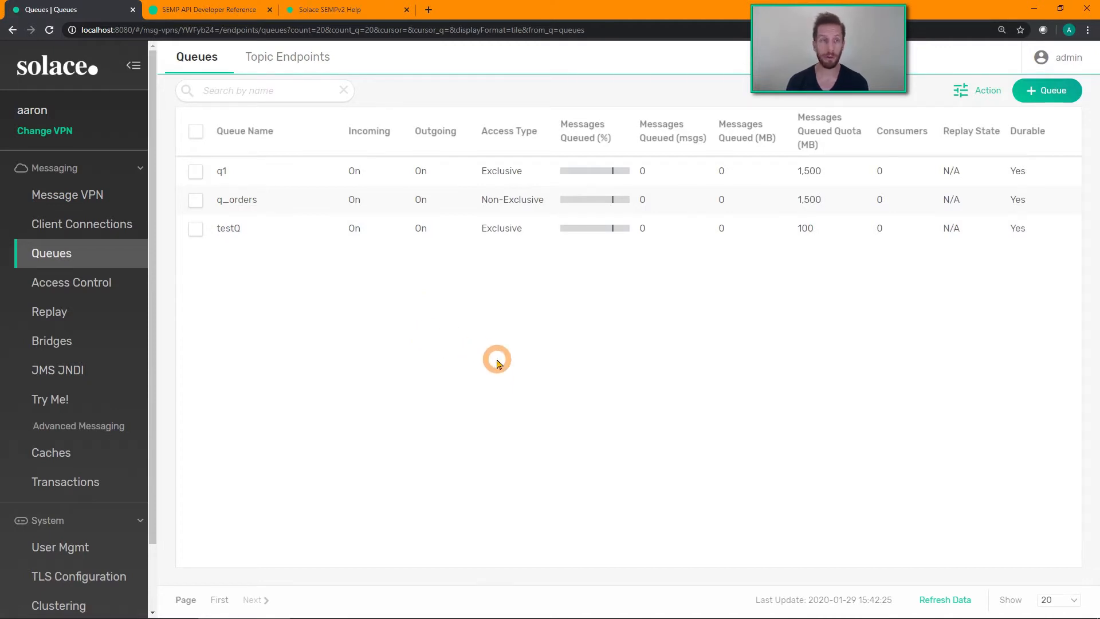
Step: Expand the 'queue' section of the SEMPv2 reference to show its endpoints, then switch to the Notepad curl commands
{"action": "left_click", "coordinate": [344, 10]}
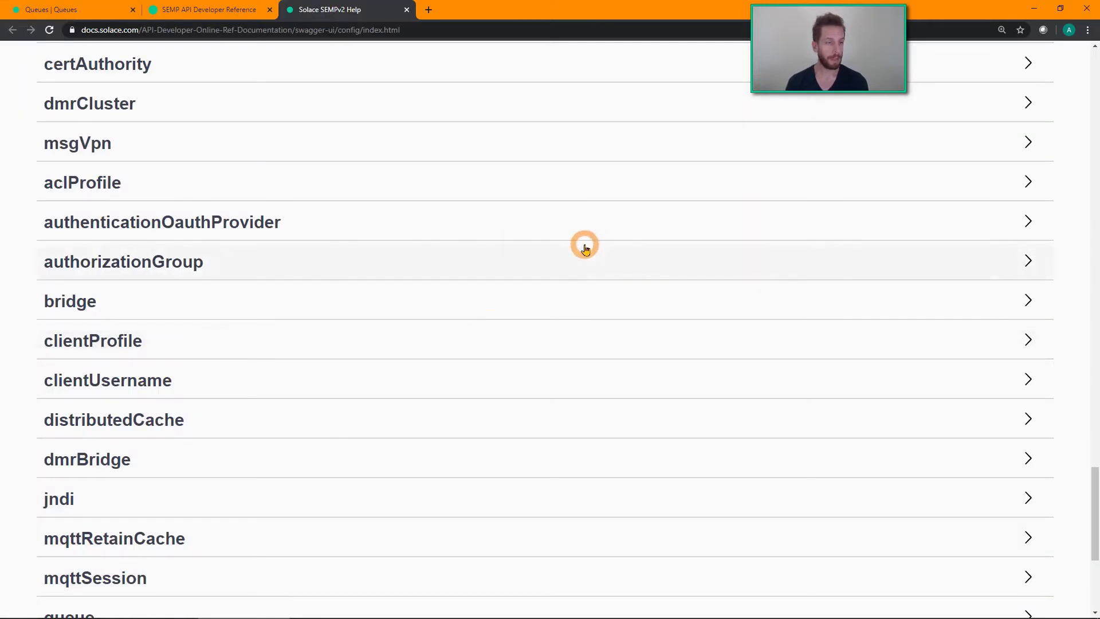
{"action": "left_click", "coordinate": [69, 324]}
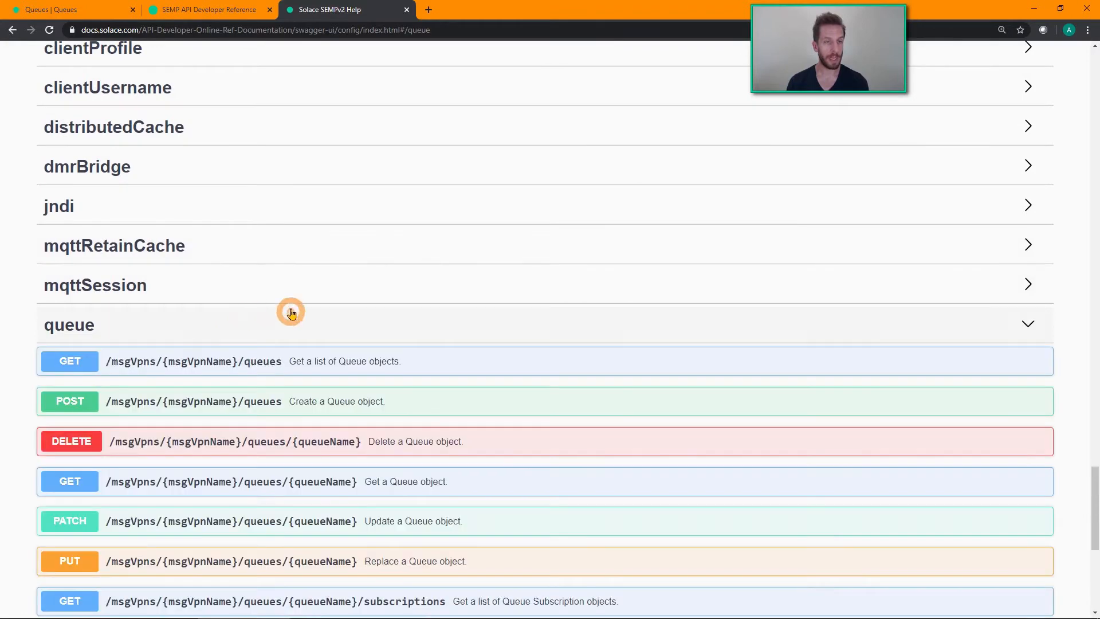
{"action": "scroll", "scroll_direction": "down", "scroll_amount": 3}
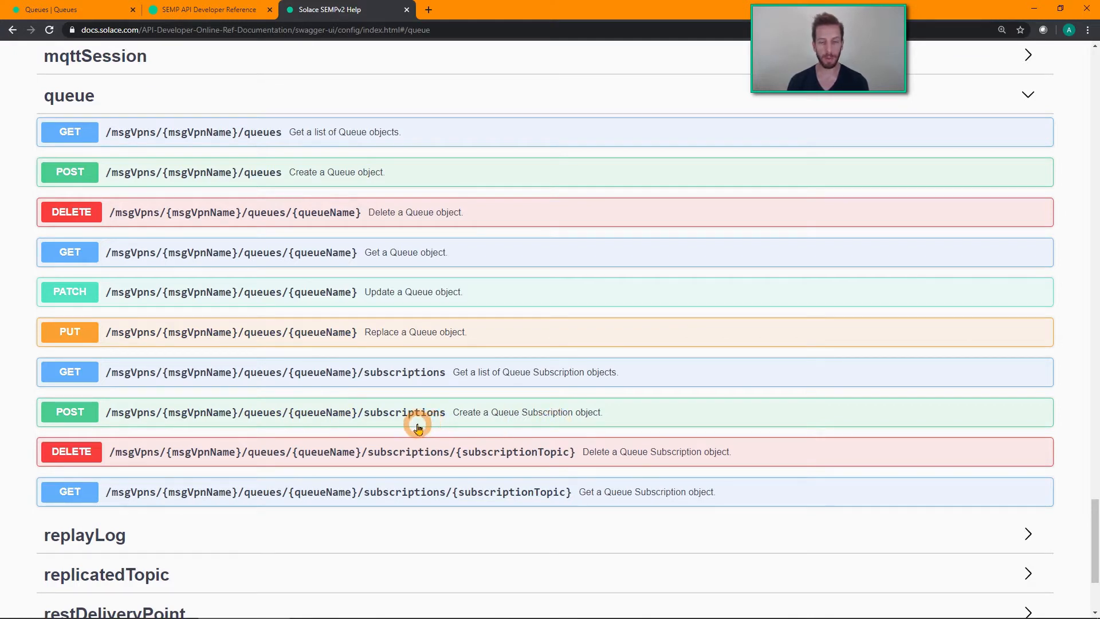
{"action": "key", "text": "alt+tab"}
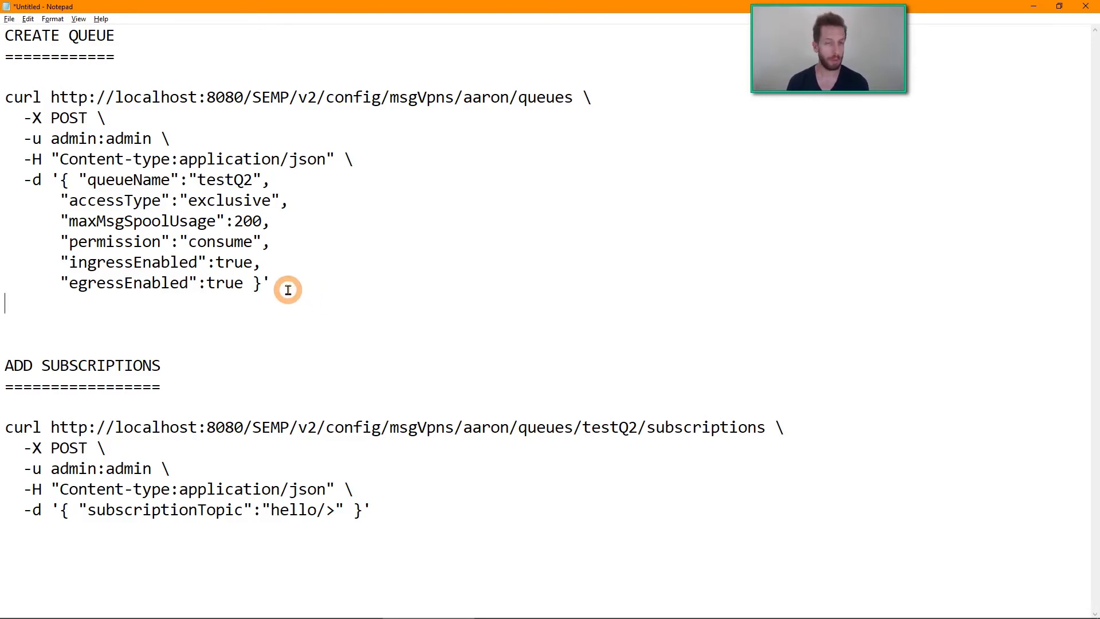
Step: Select and copy the CREATE QUEUE curl command for testQ2 in Notepad
{"action": "left_click_drag", "start_coordinate": [288, 289], "coordinate": [7, 97]}
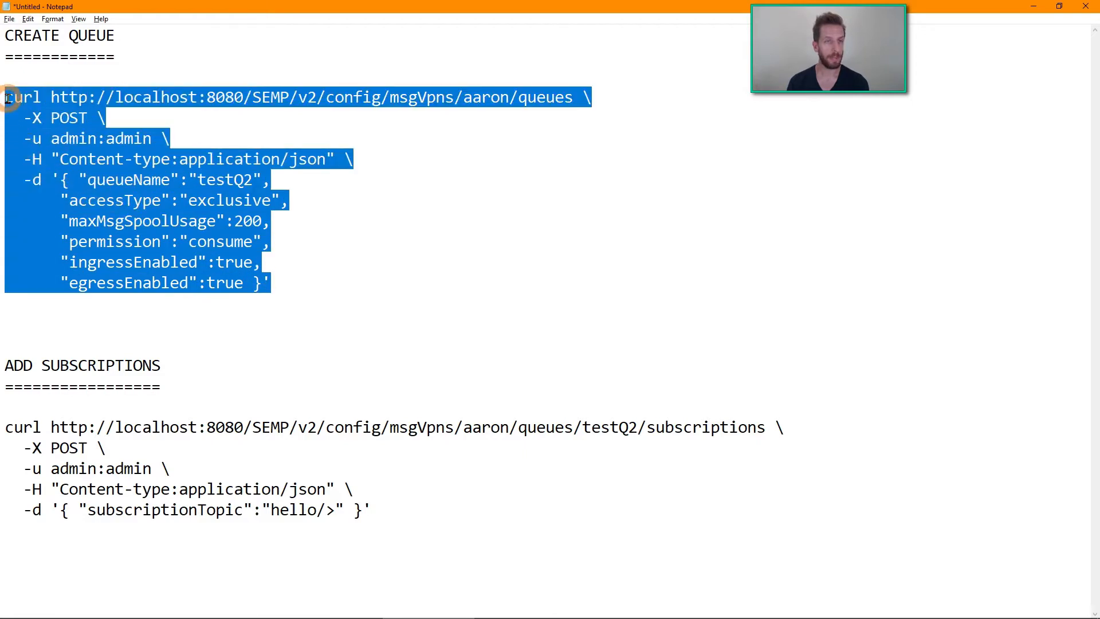
{"action": "mouse_move", "coordinate": [343, 113]}
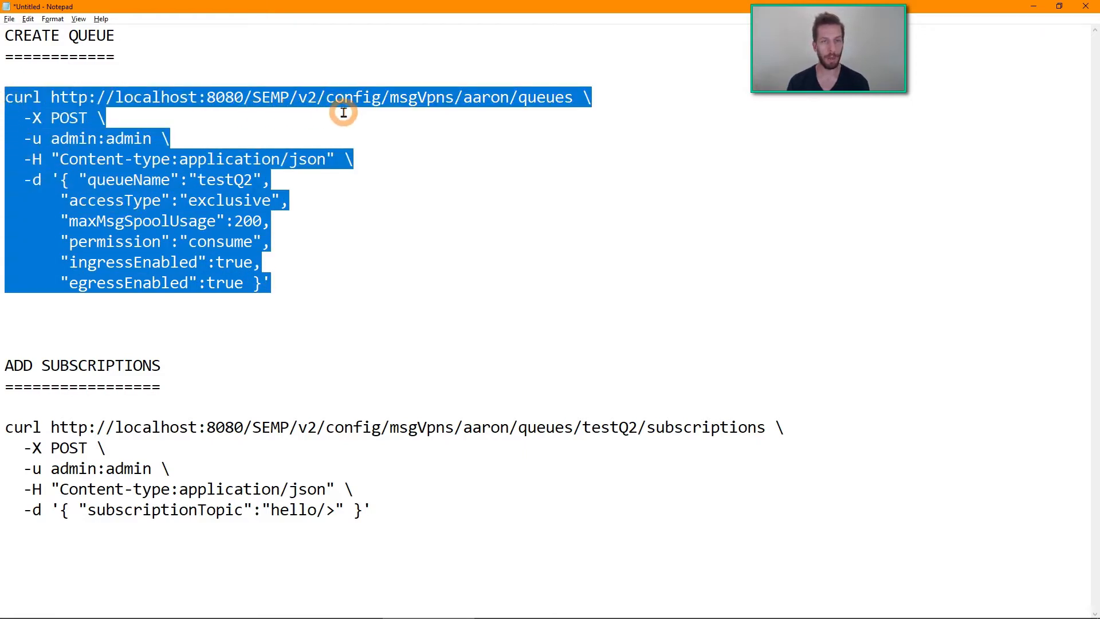
{"action": "mouse_move", "coordinate": [498, 96]}
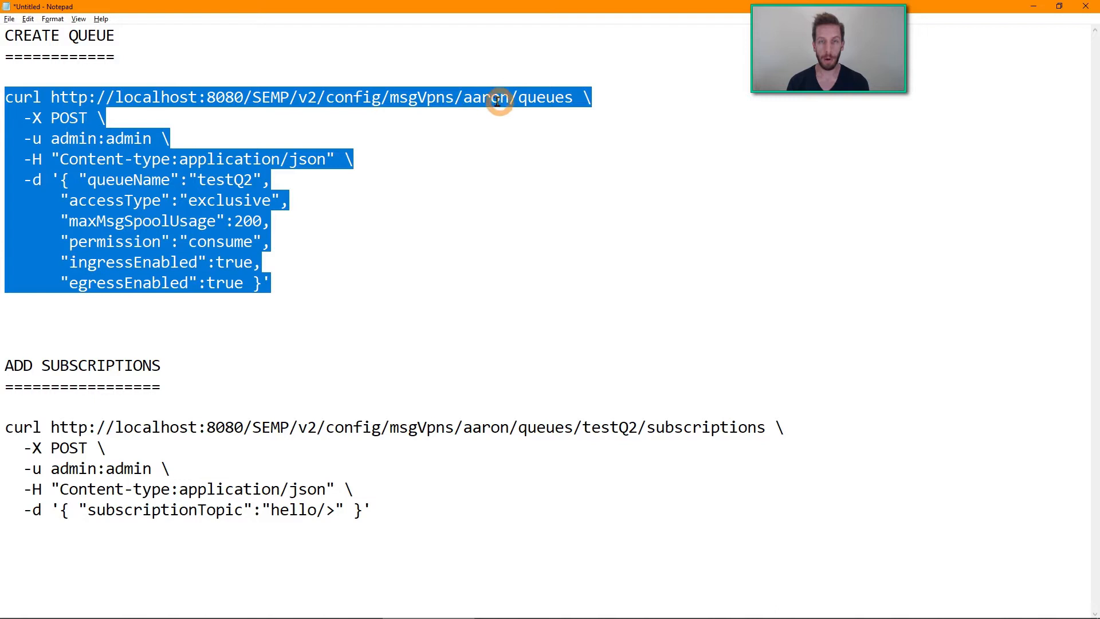
{"action": "left_click", "coordinate": [541, 97]}
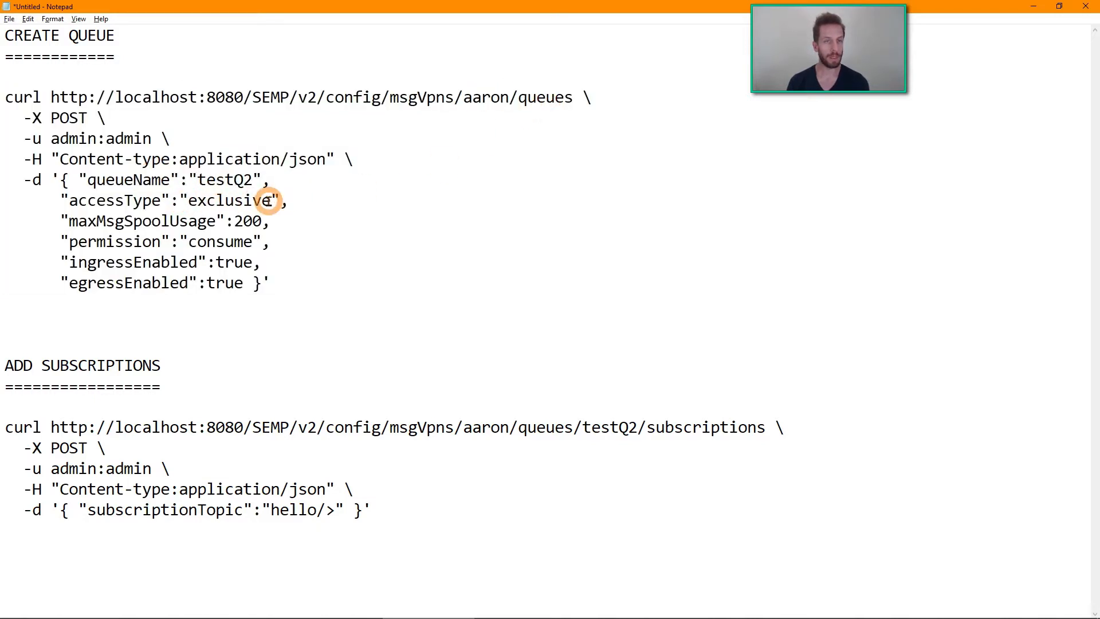
{"action": "mouse_move", "coordinate": [244, 221]}
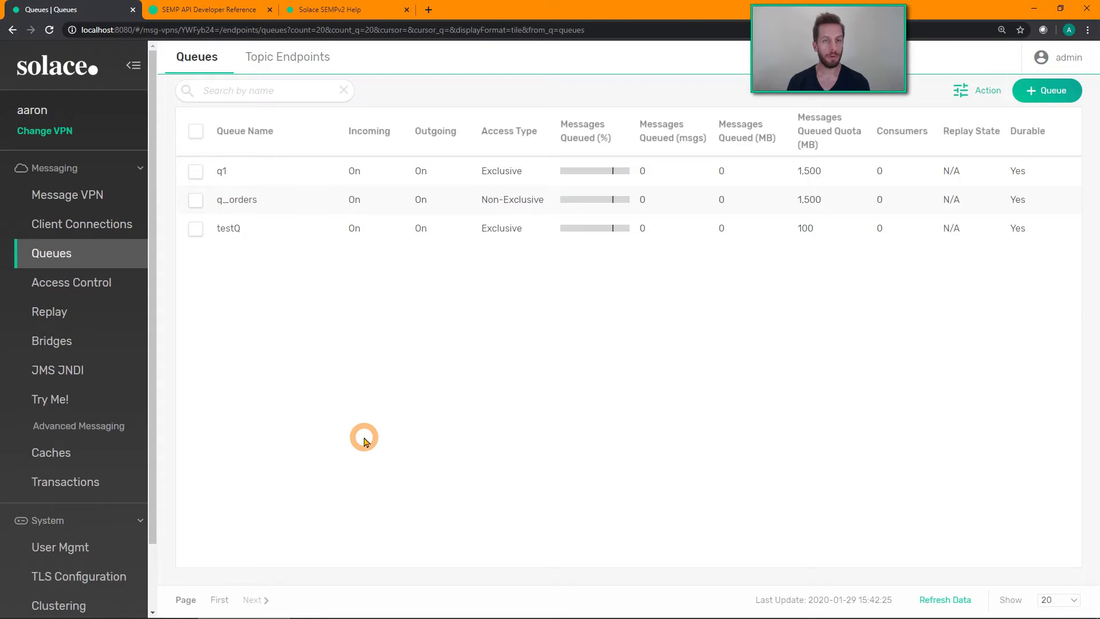
Step: Refresh the Queues page, open queue testQ2's details and its Subscriptions tab
{"action": "left_click", "coordinate": [945, 600]}
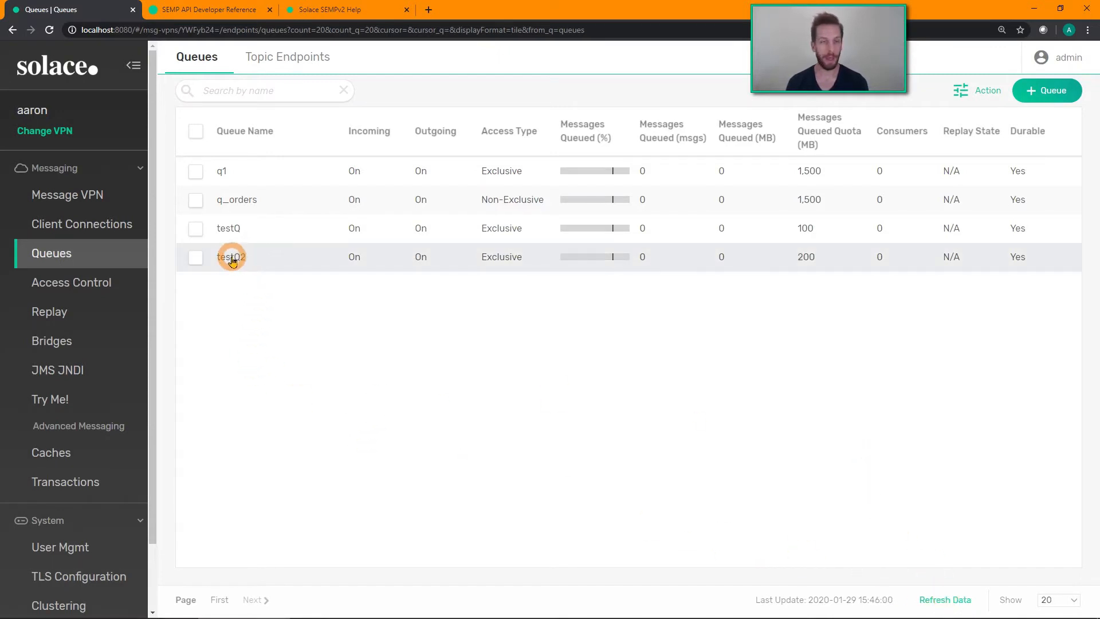
{"action": "left_click", "coordinate": [228, 256]}
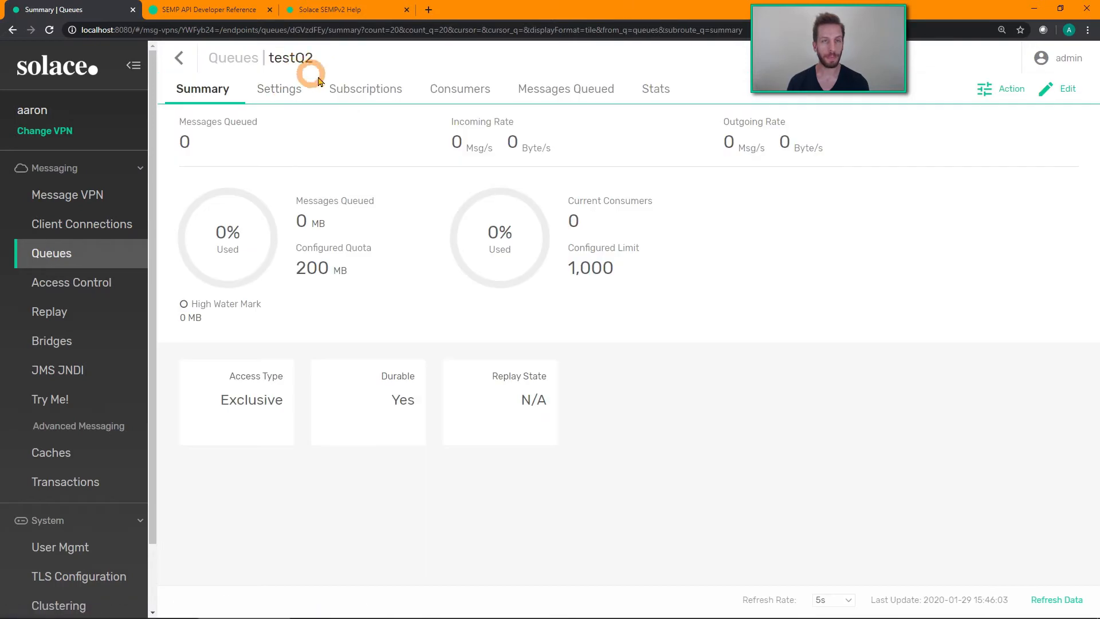
{"action": "left_click", "coordinate": [366, 88]}
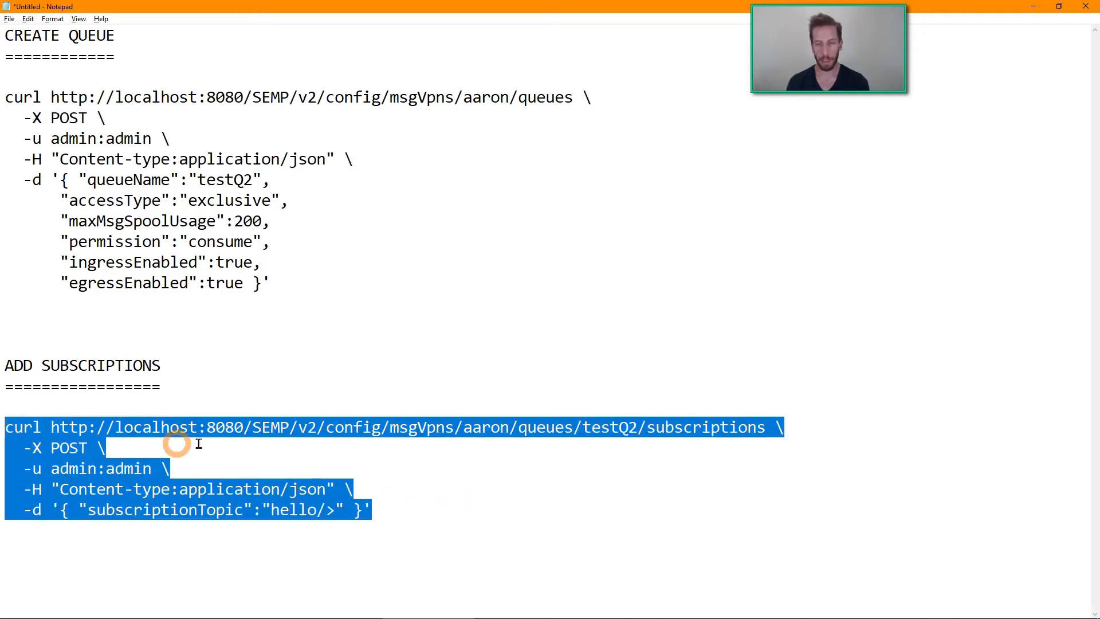
Step: Run the ADD SUBSCRIPTIONS curl command and refresh testQ2's Subscriptions to show hello/>
{"action": "left_click", "coordinate": [327, 510]}
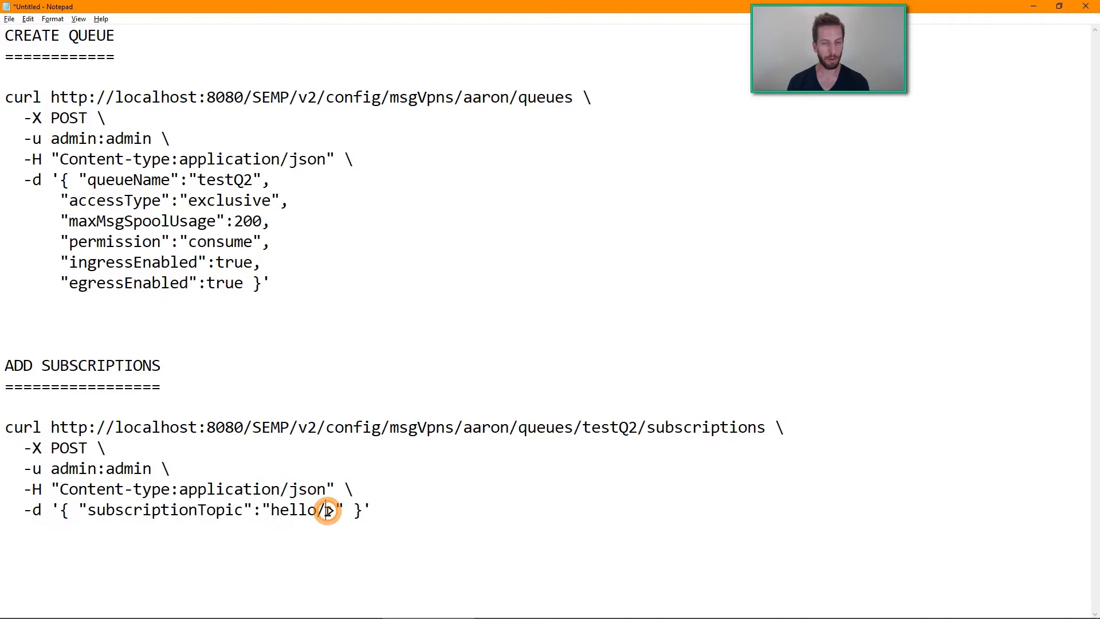
{"action": "key", "text": "alt+tab"}
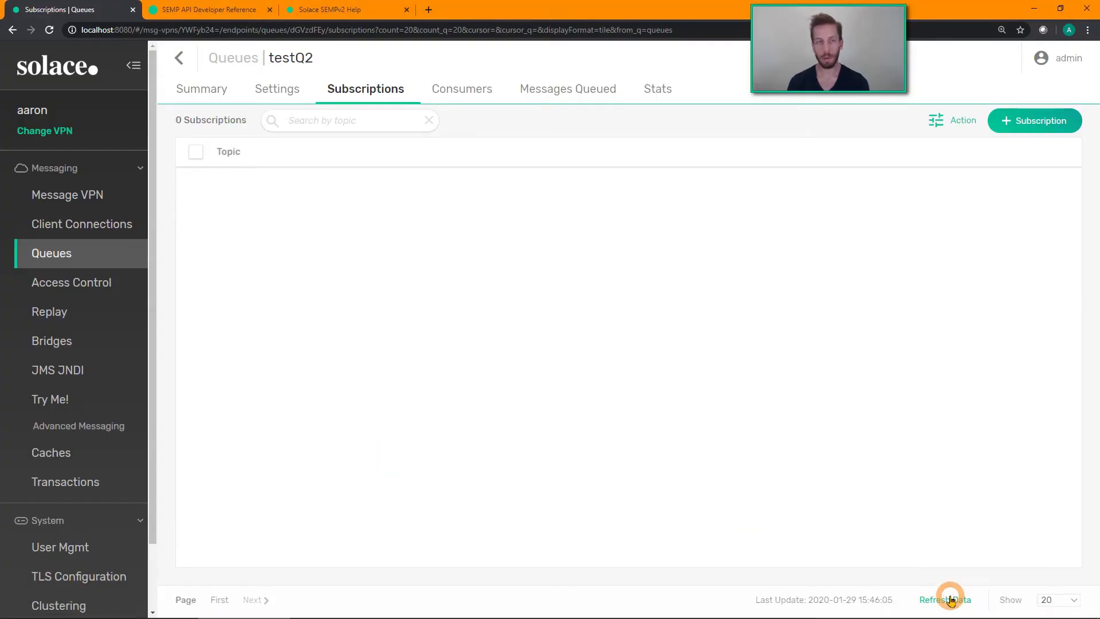
{"action": "left_click", "coordinate": [945, 600]}
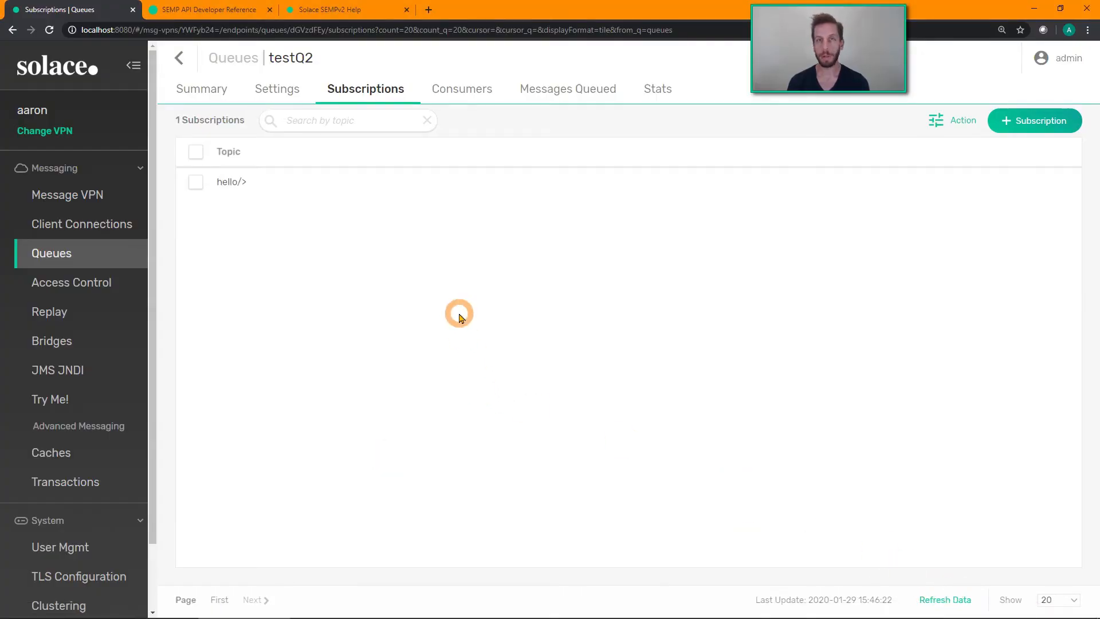